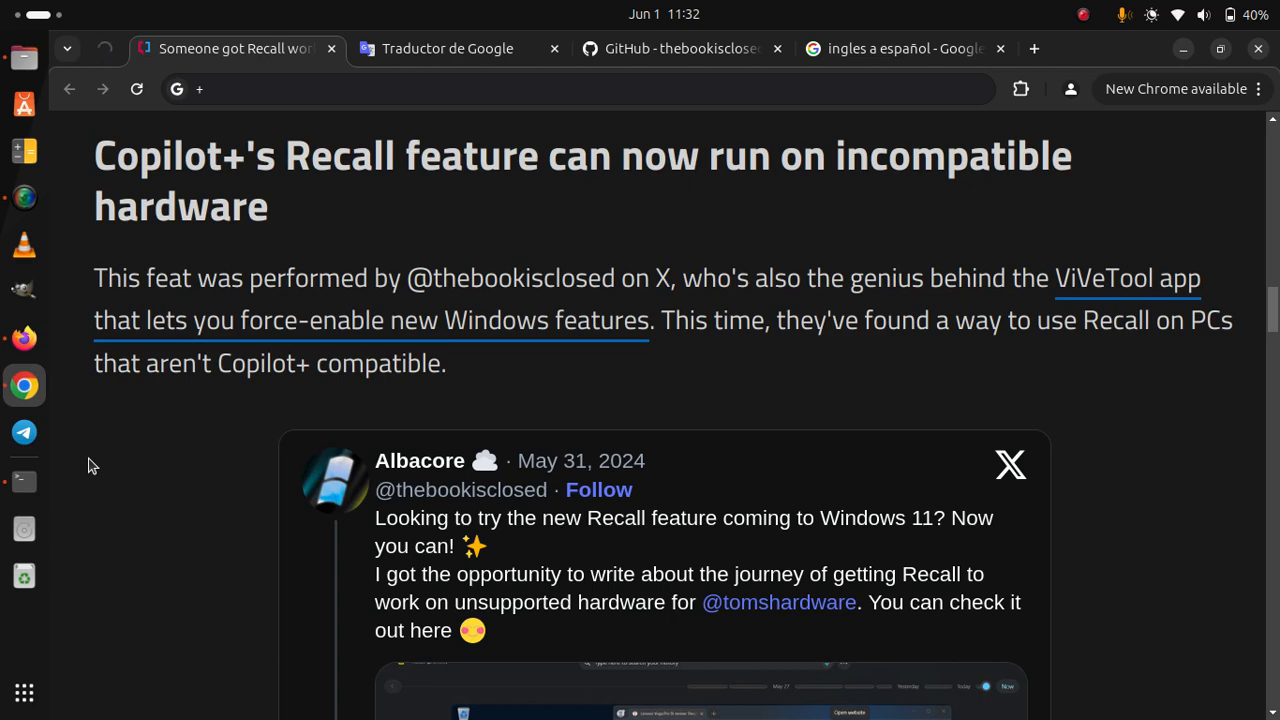
scroll(down, 3)
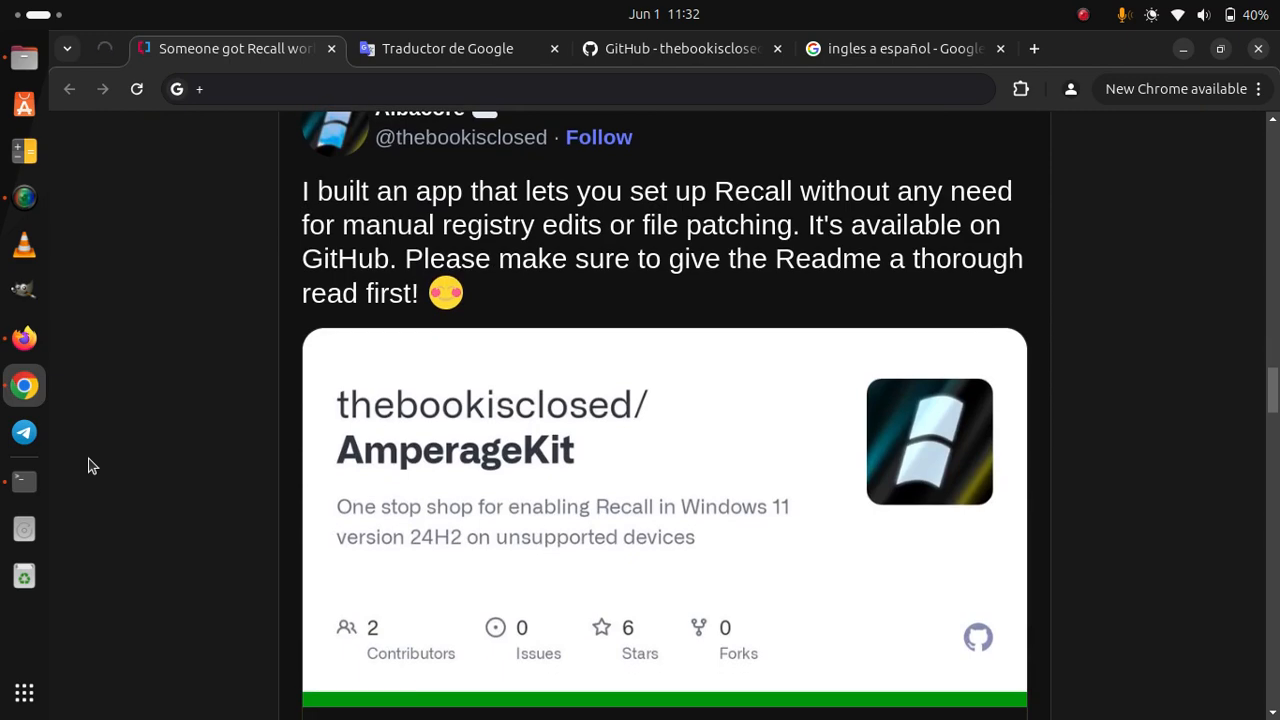
scroll(down, 3)
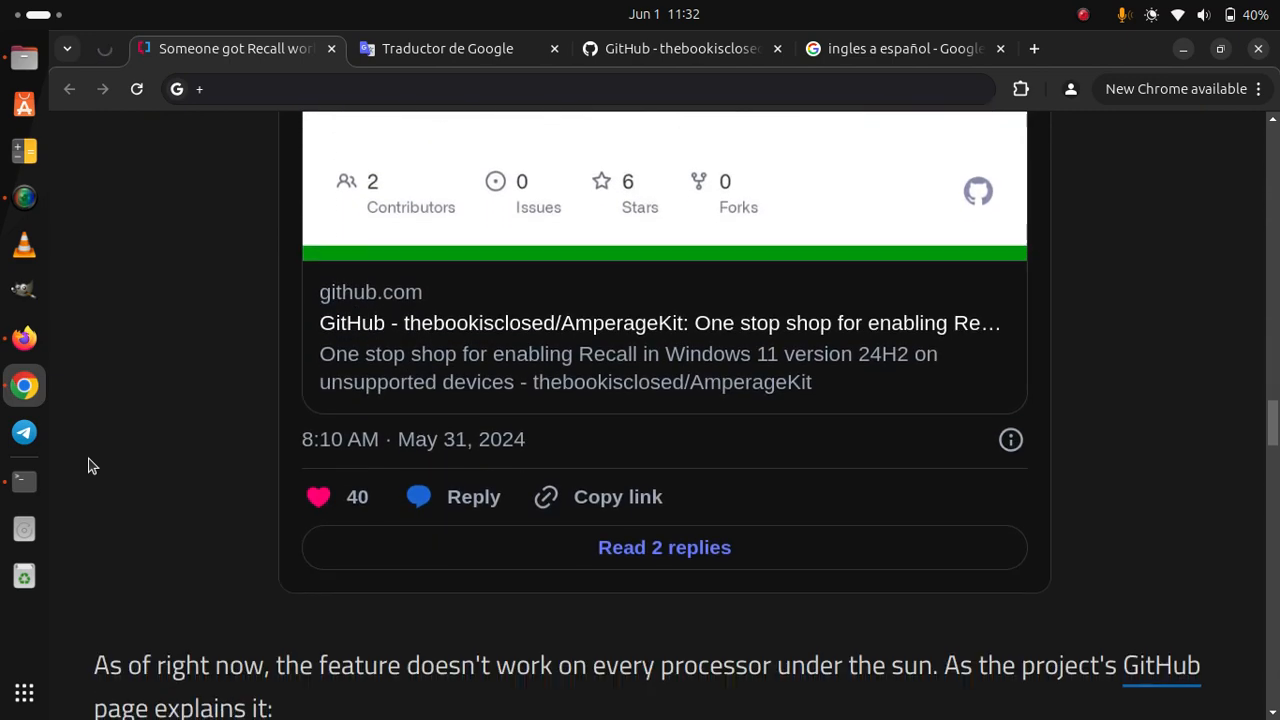
scroll(down, 3)
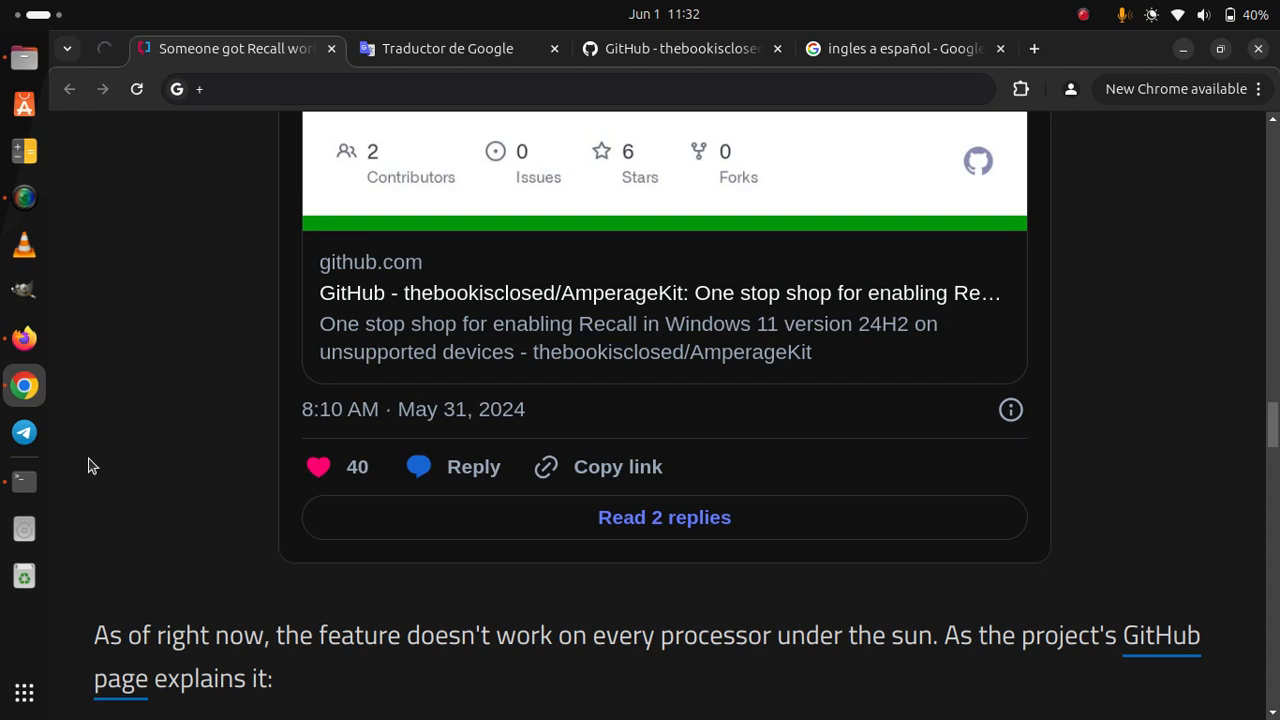
scroll(down, 3)
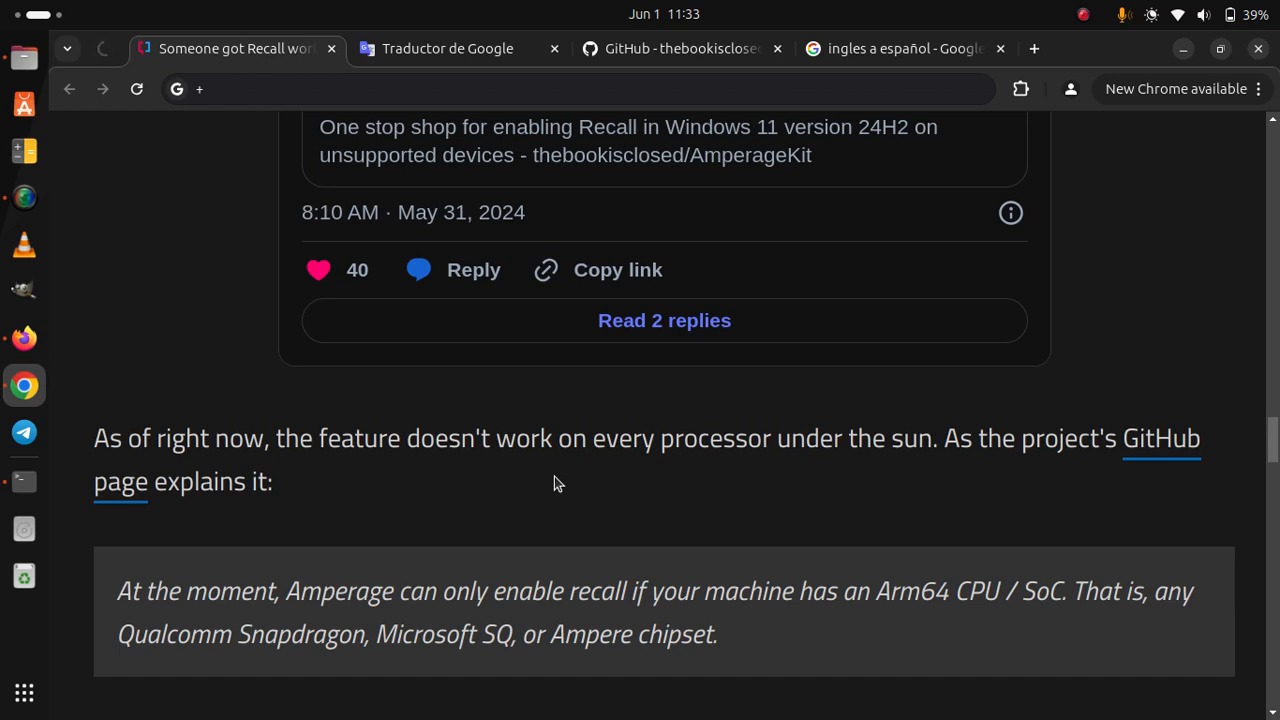
scroll(down, 3)
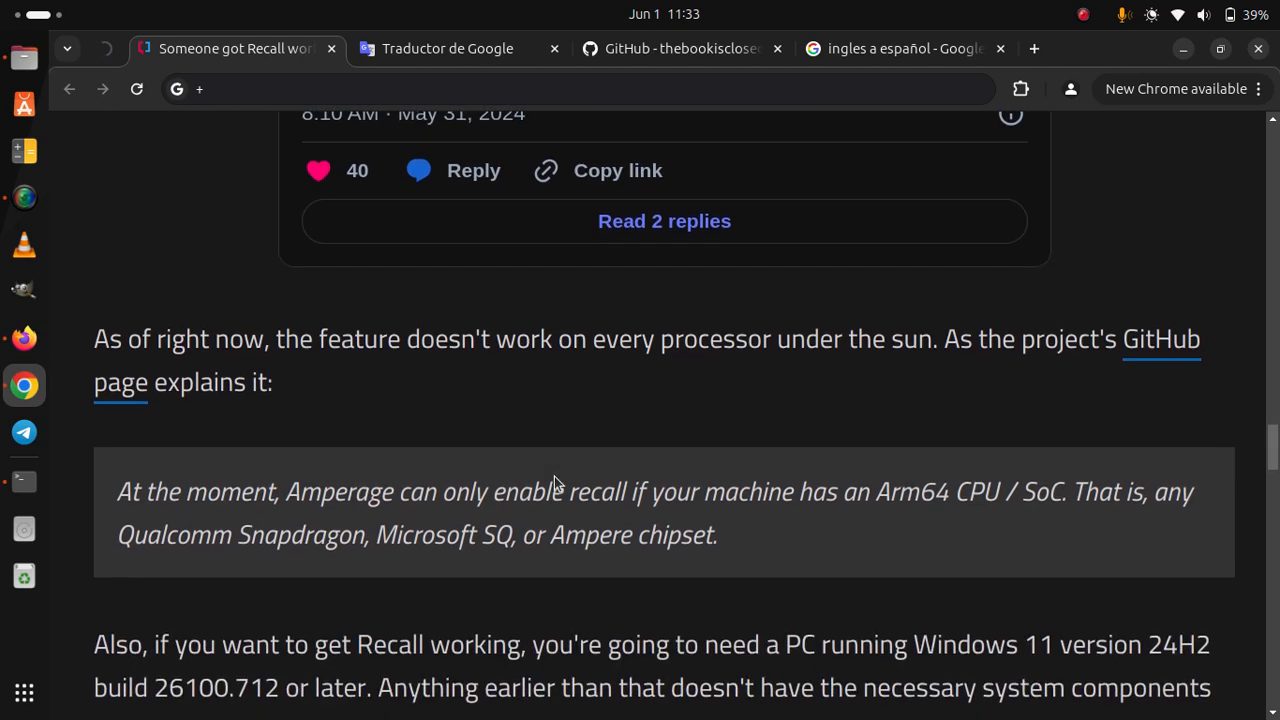
scroll(down, 3)
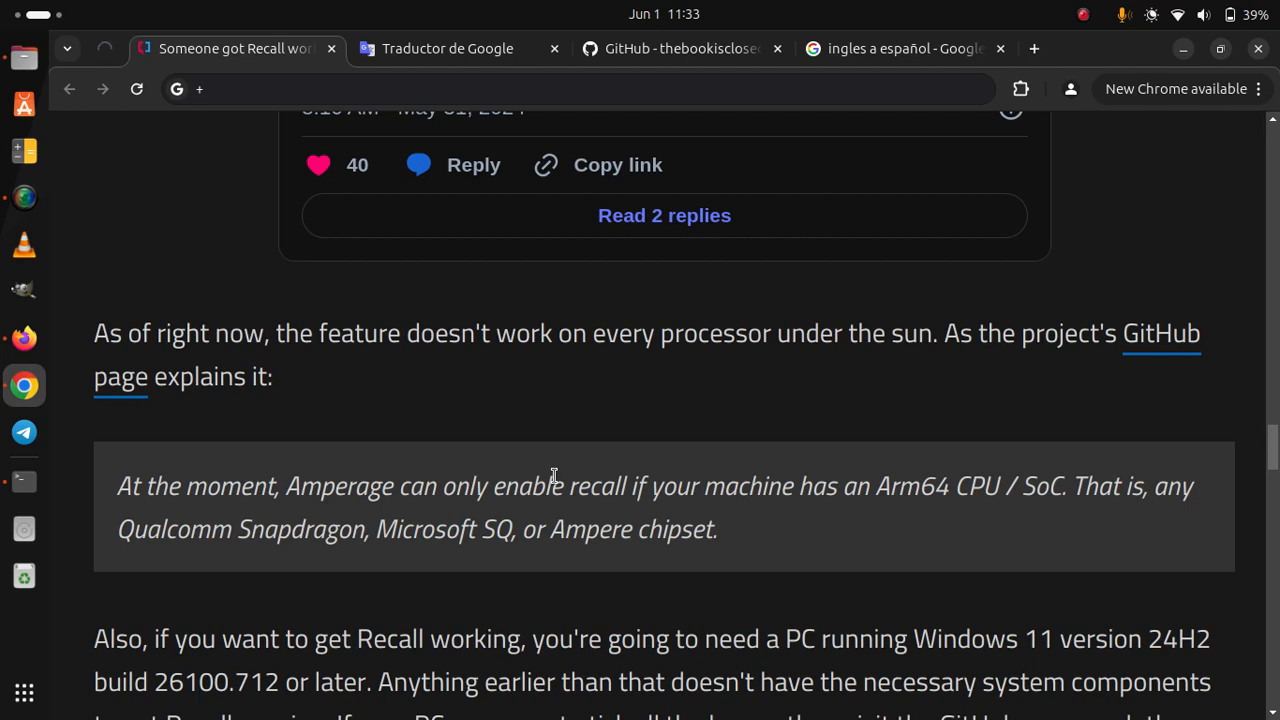
scroll(down, 3)
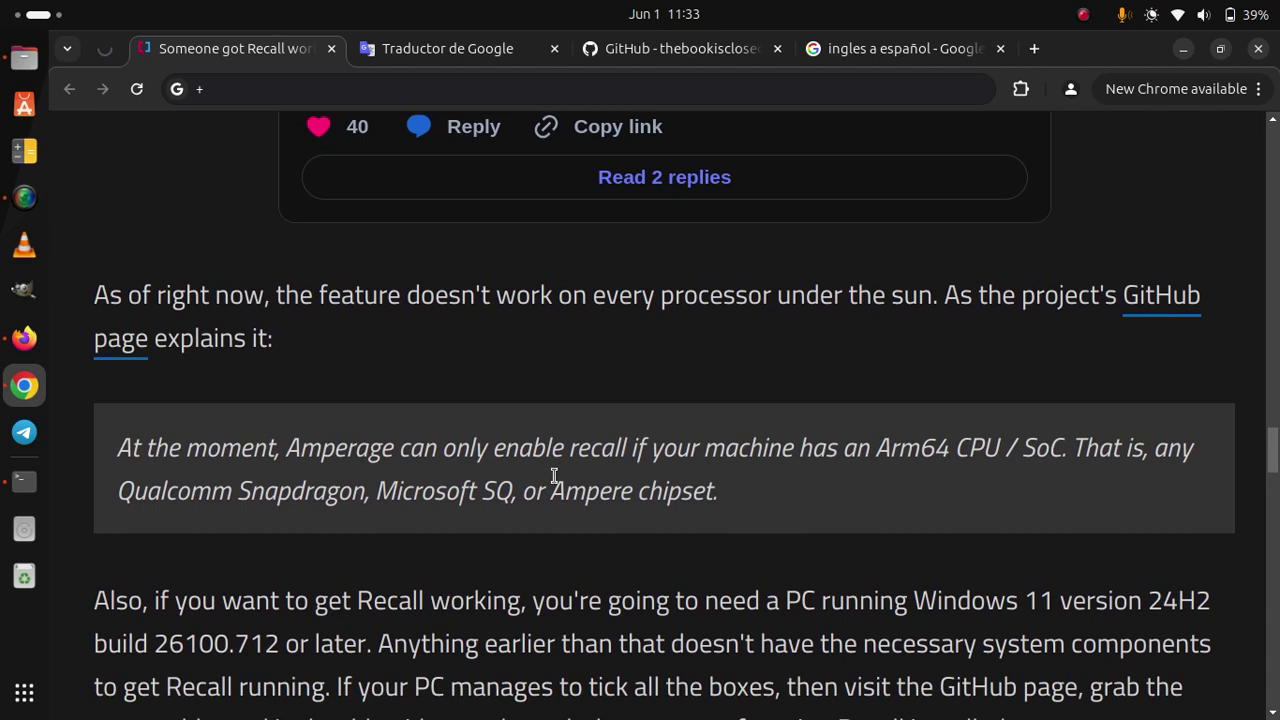
scroll(down, 3)
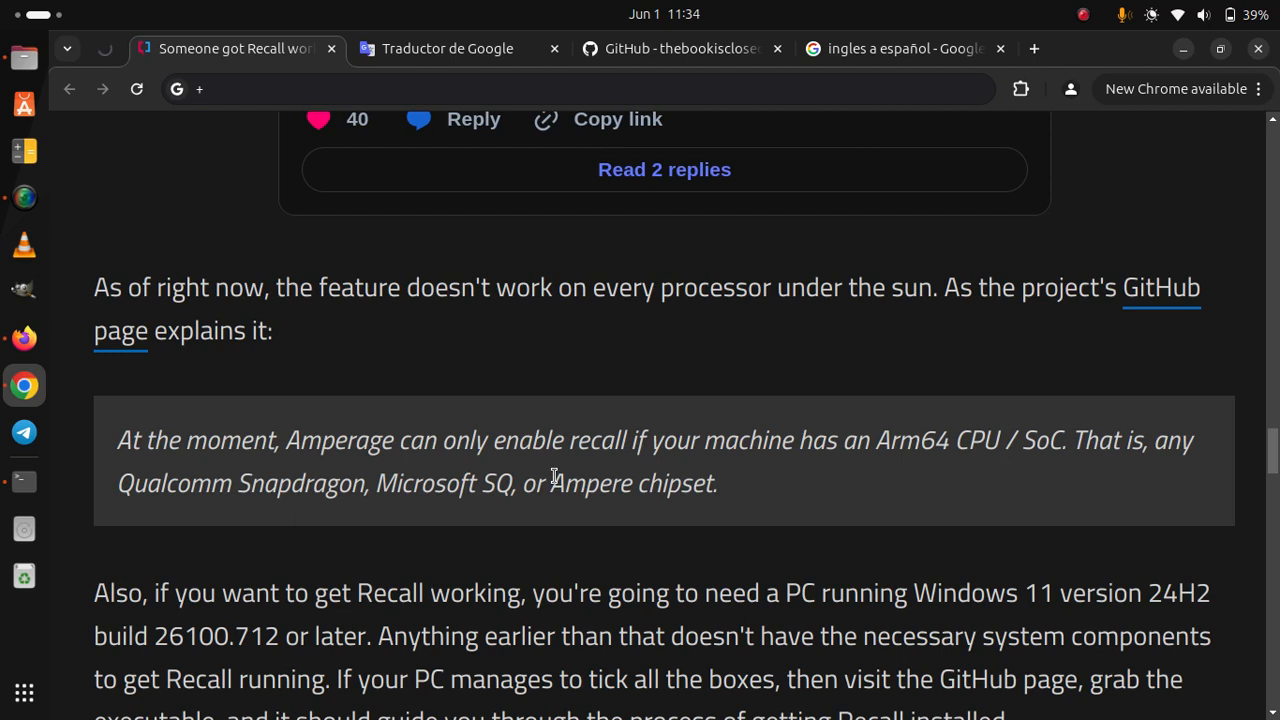
scroll(down, 3)
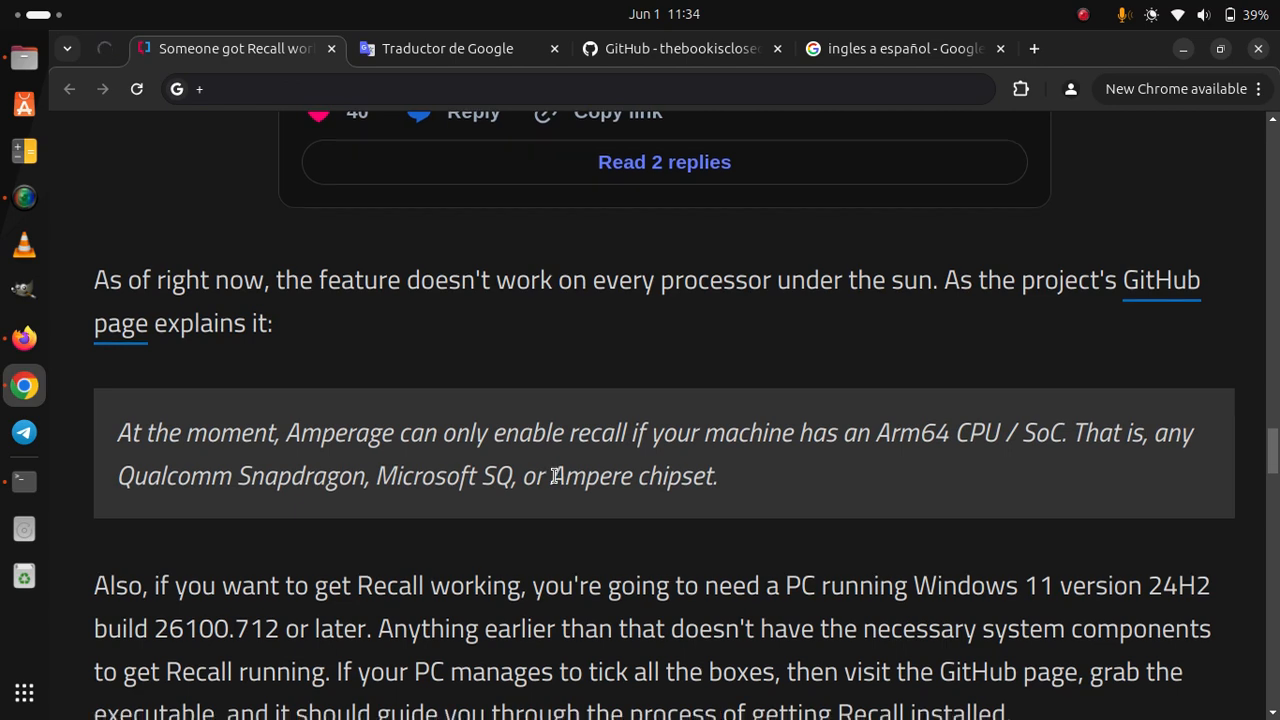
scroll(down, 3)
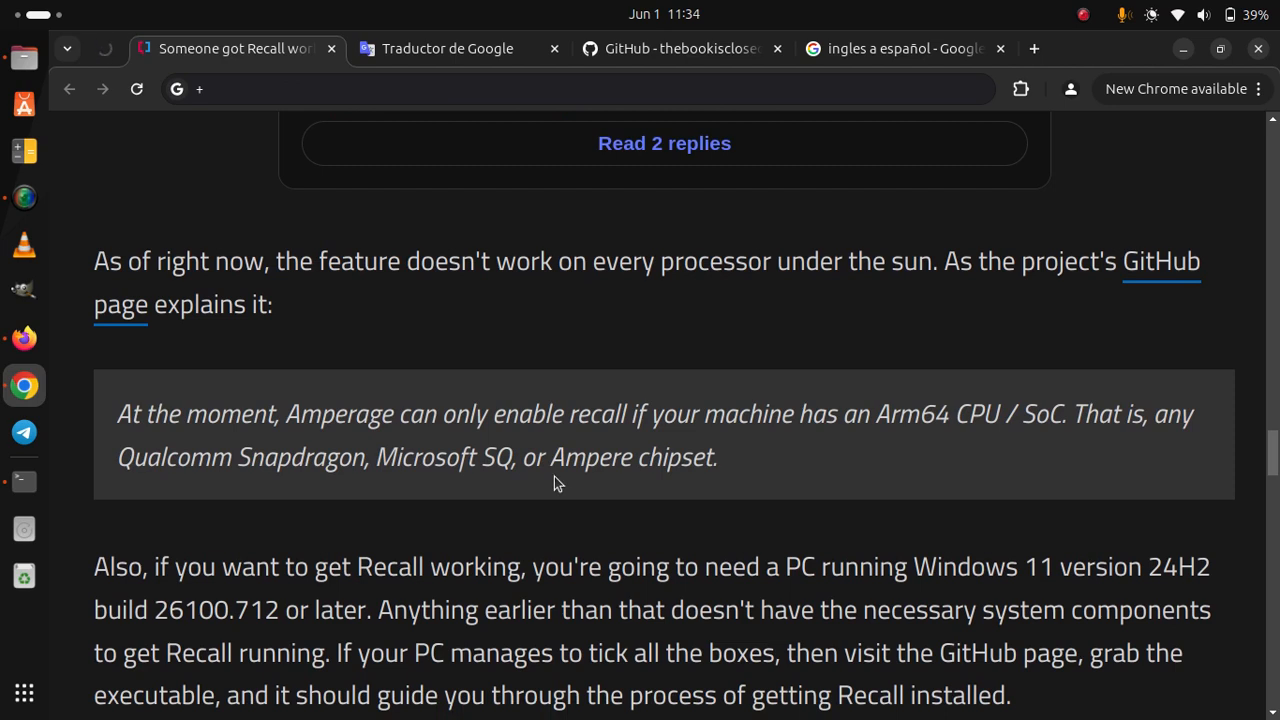